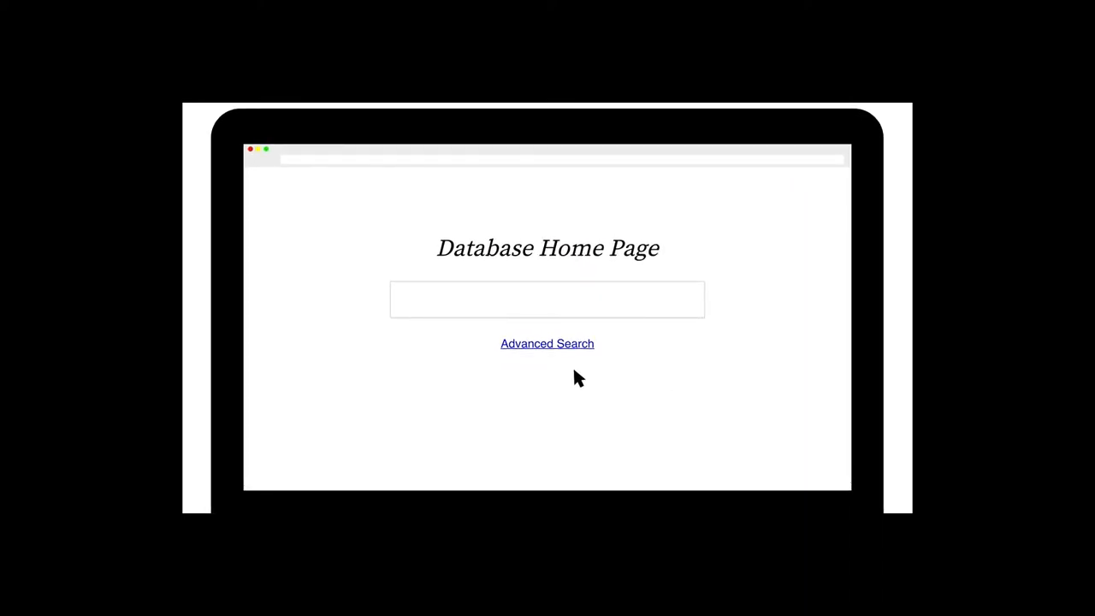
- Go to the Advanced Search form from the database home page
left_click(547, 342)
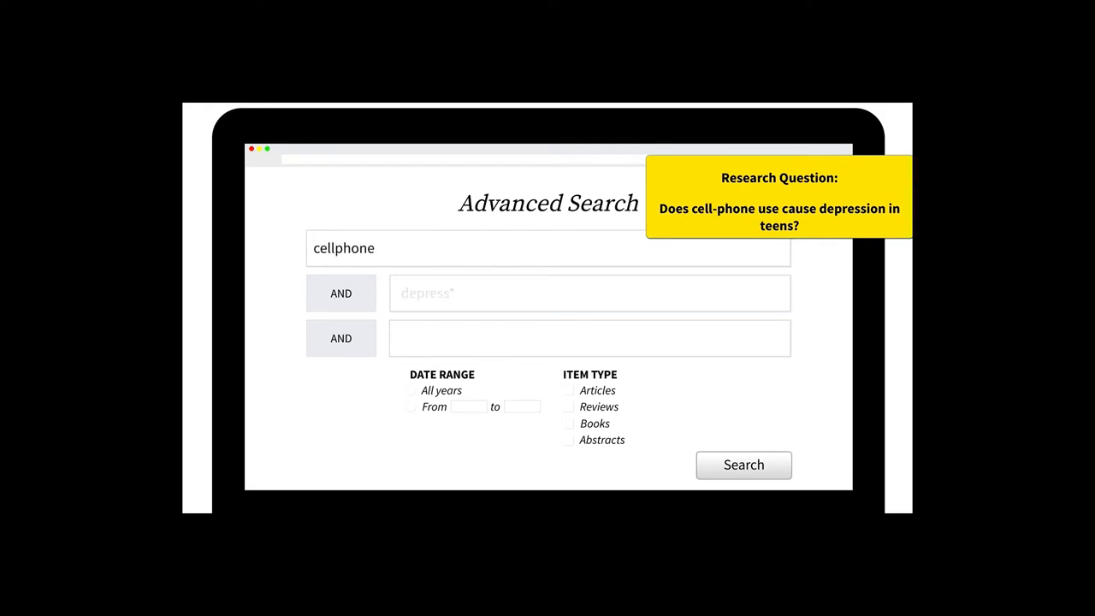
- Enter depress* and teen* as second and third terms, and add OR "cellular phone" OR "mobile phone" to cellphone
type("depress*")
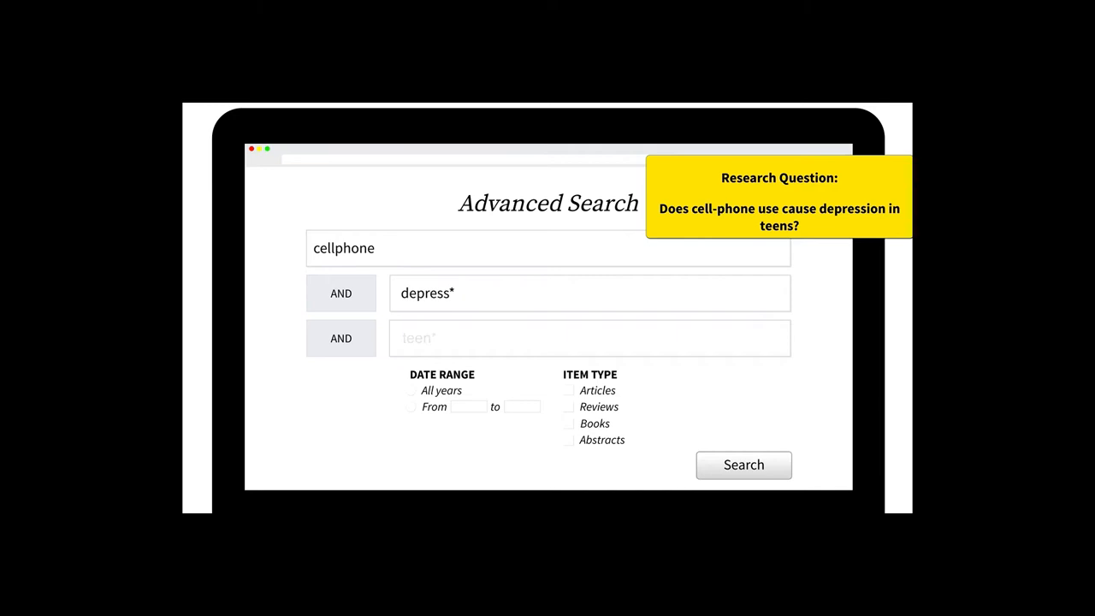
type("teen*")
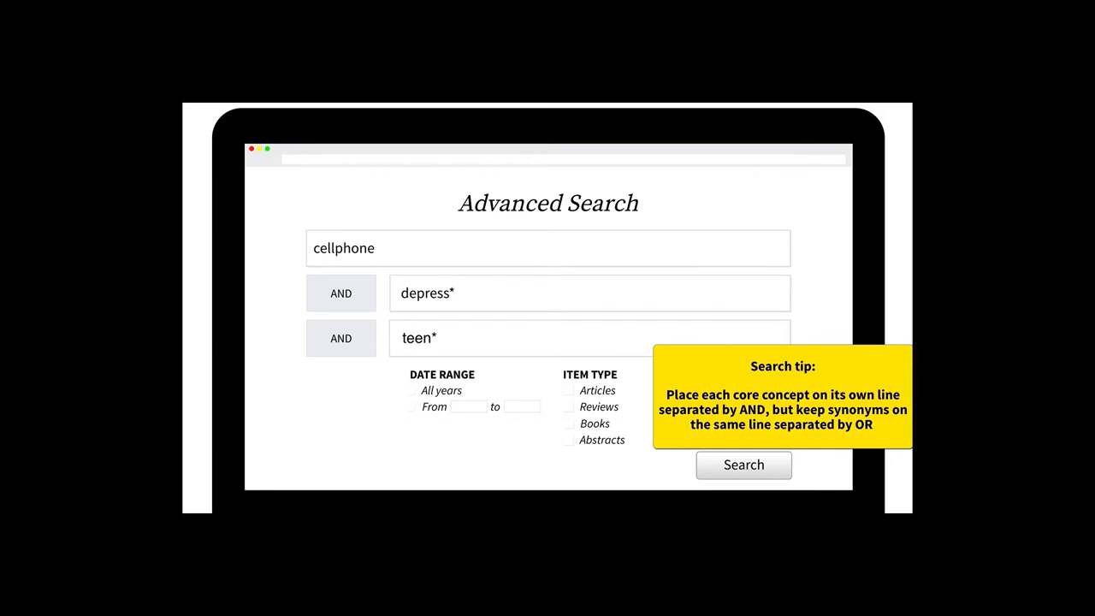
type("OR \"cellular phone\"")
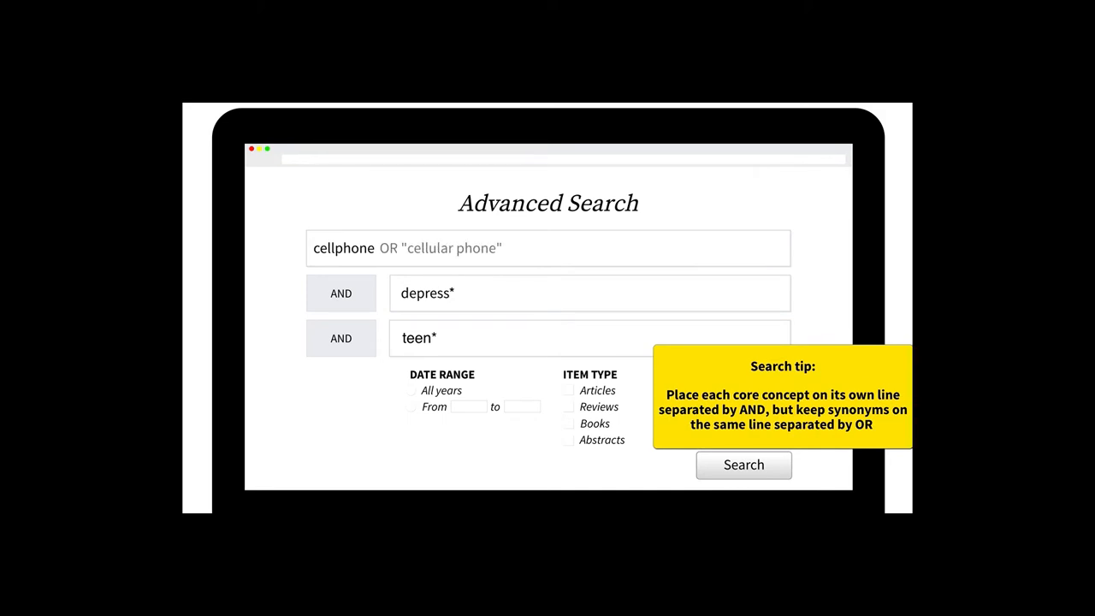
type("OR \"mobile phone\"")
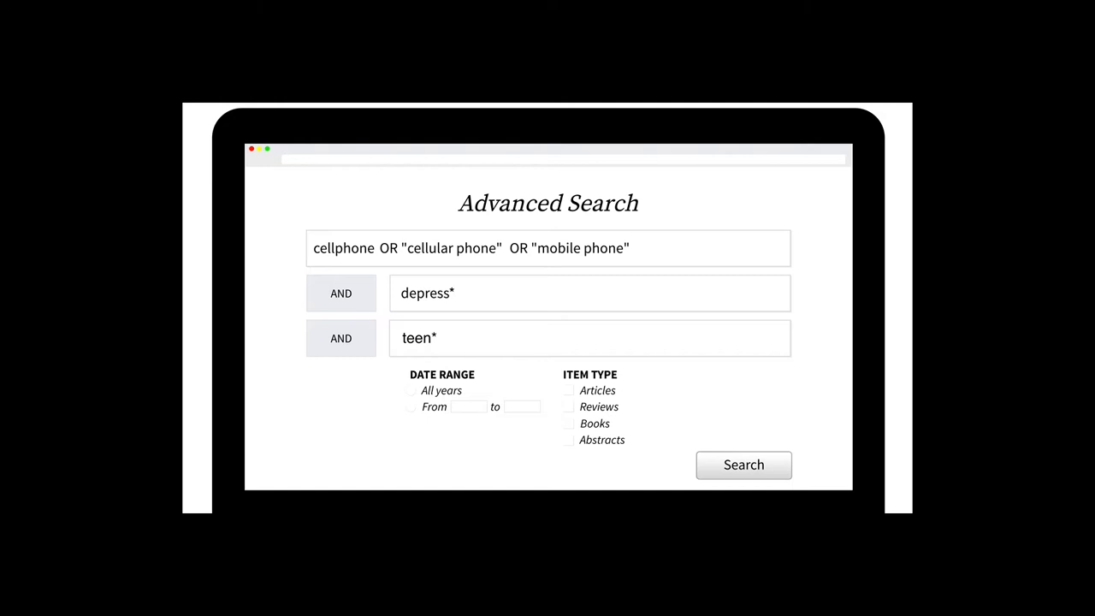
- Choose the custom From date range option for the 2010 to 2017 limit
left_click(513, 416)
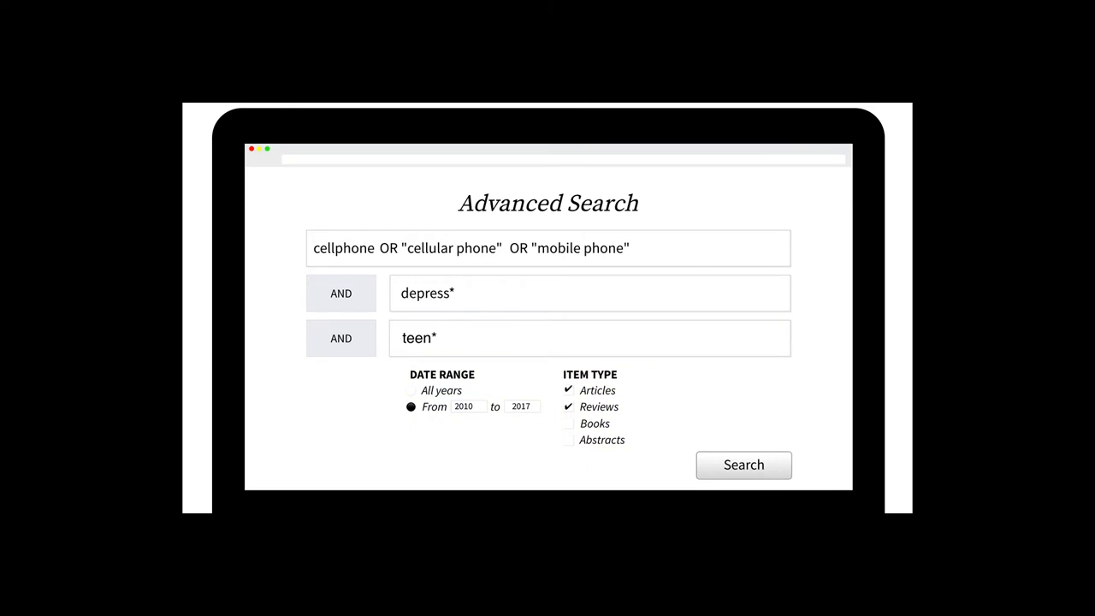
- Run the search to get the results list of 150,000 items
left_click(743, 465)
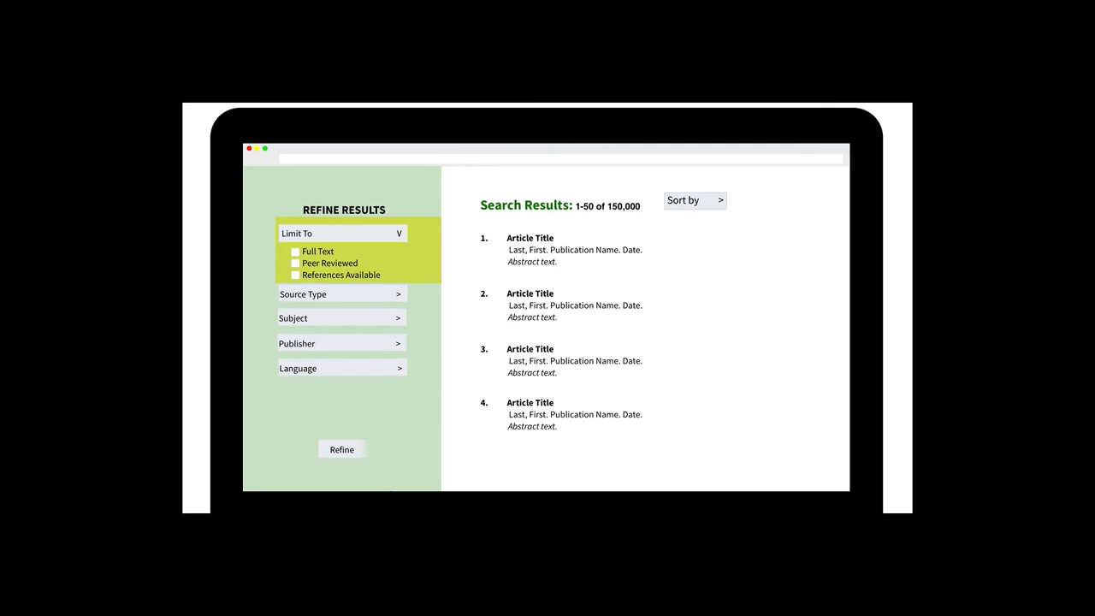
- Refine to full-text, peer-reviewed Academic Journals (750 results) and bring up the Sort by choices
left_click(294, 252)
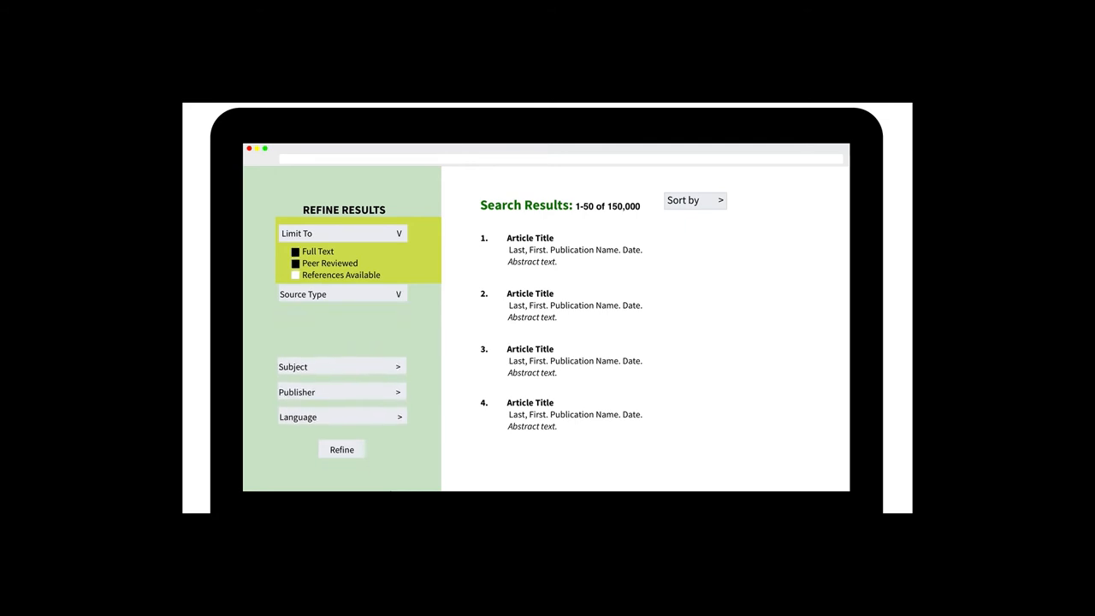
left_click(340, 294)
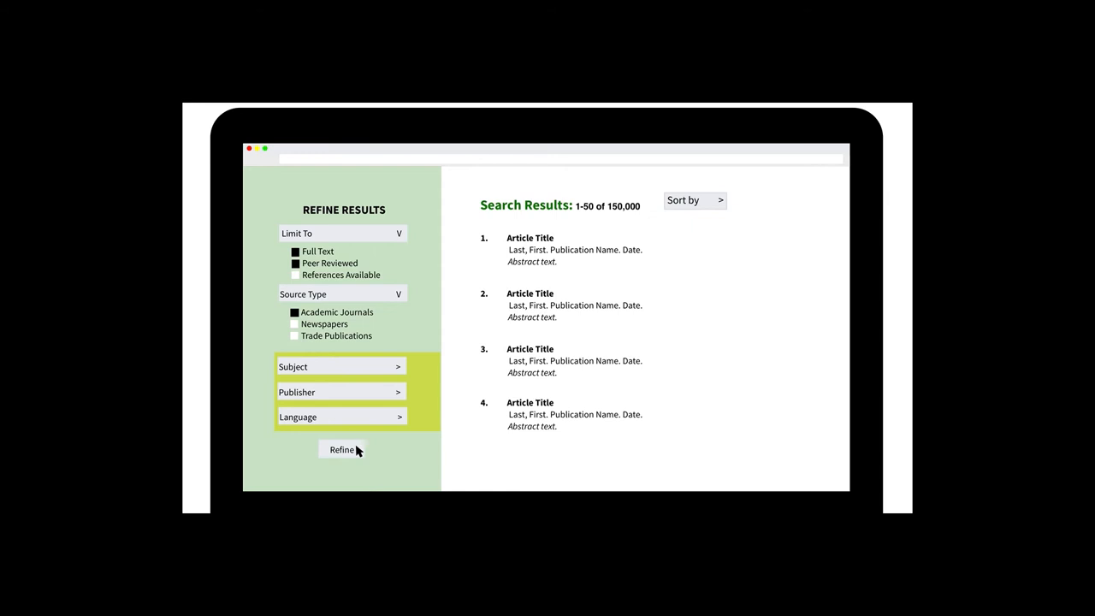
left_click(342, 449)
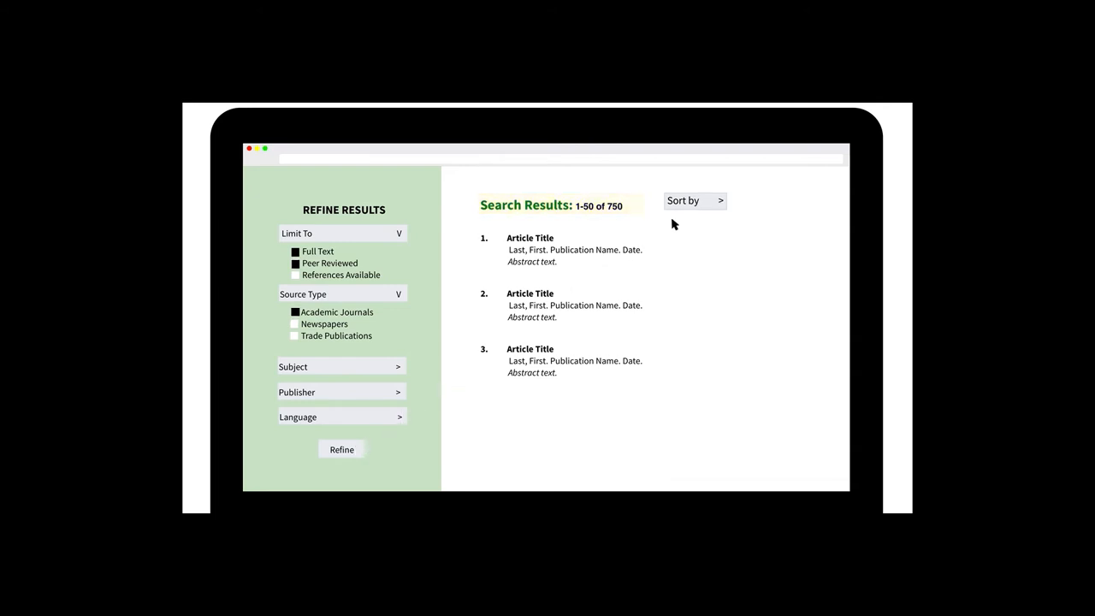
left_click(694, 200)
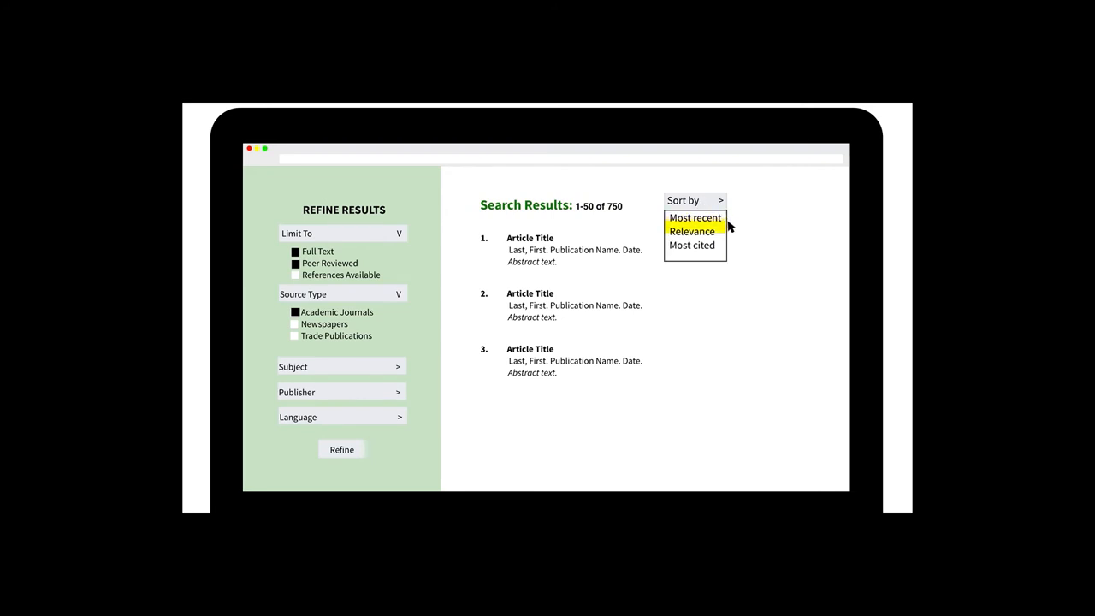
mouse_move(693, 245)
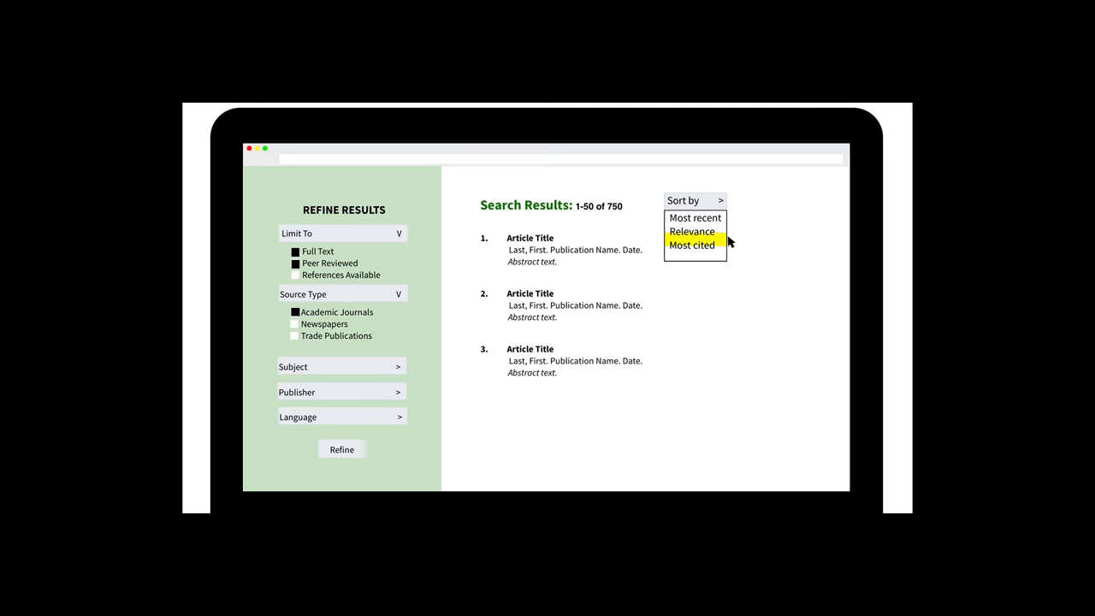